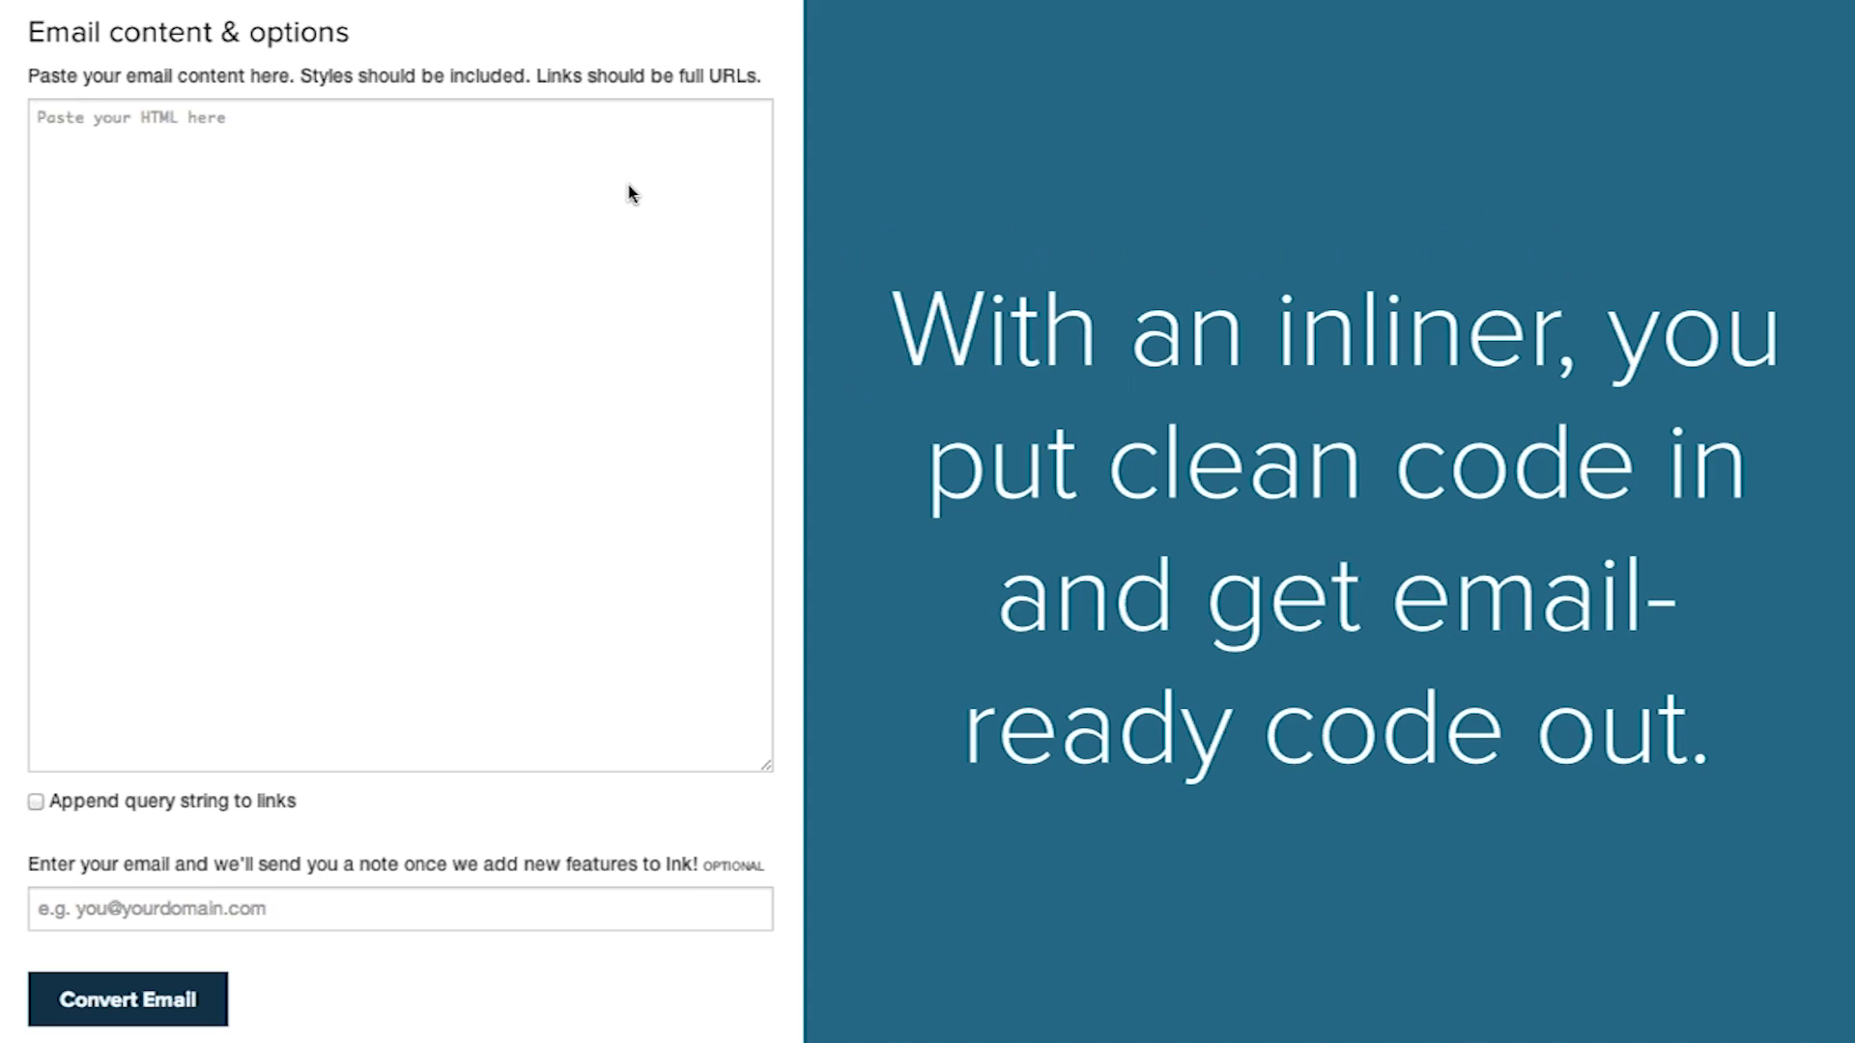
mouse_move(534, 106)
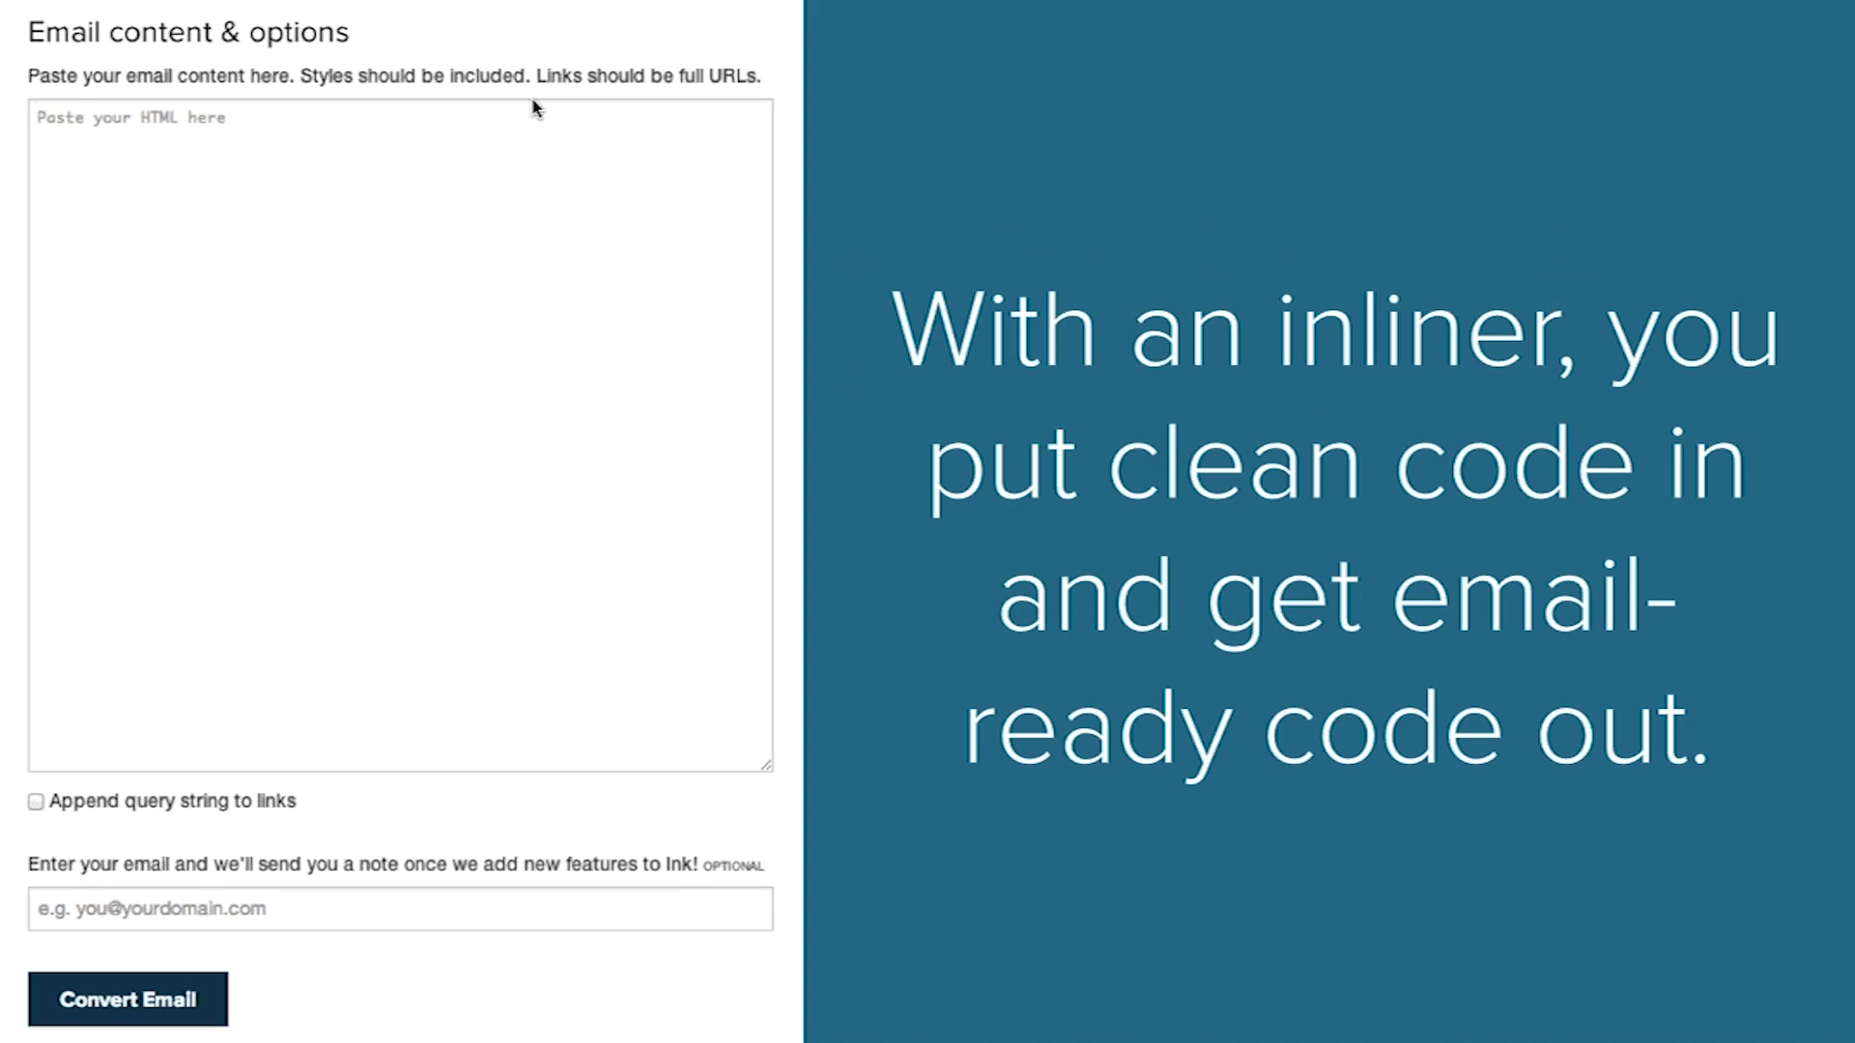
mouse_move(371, 609)
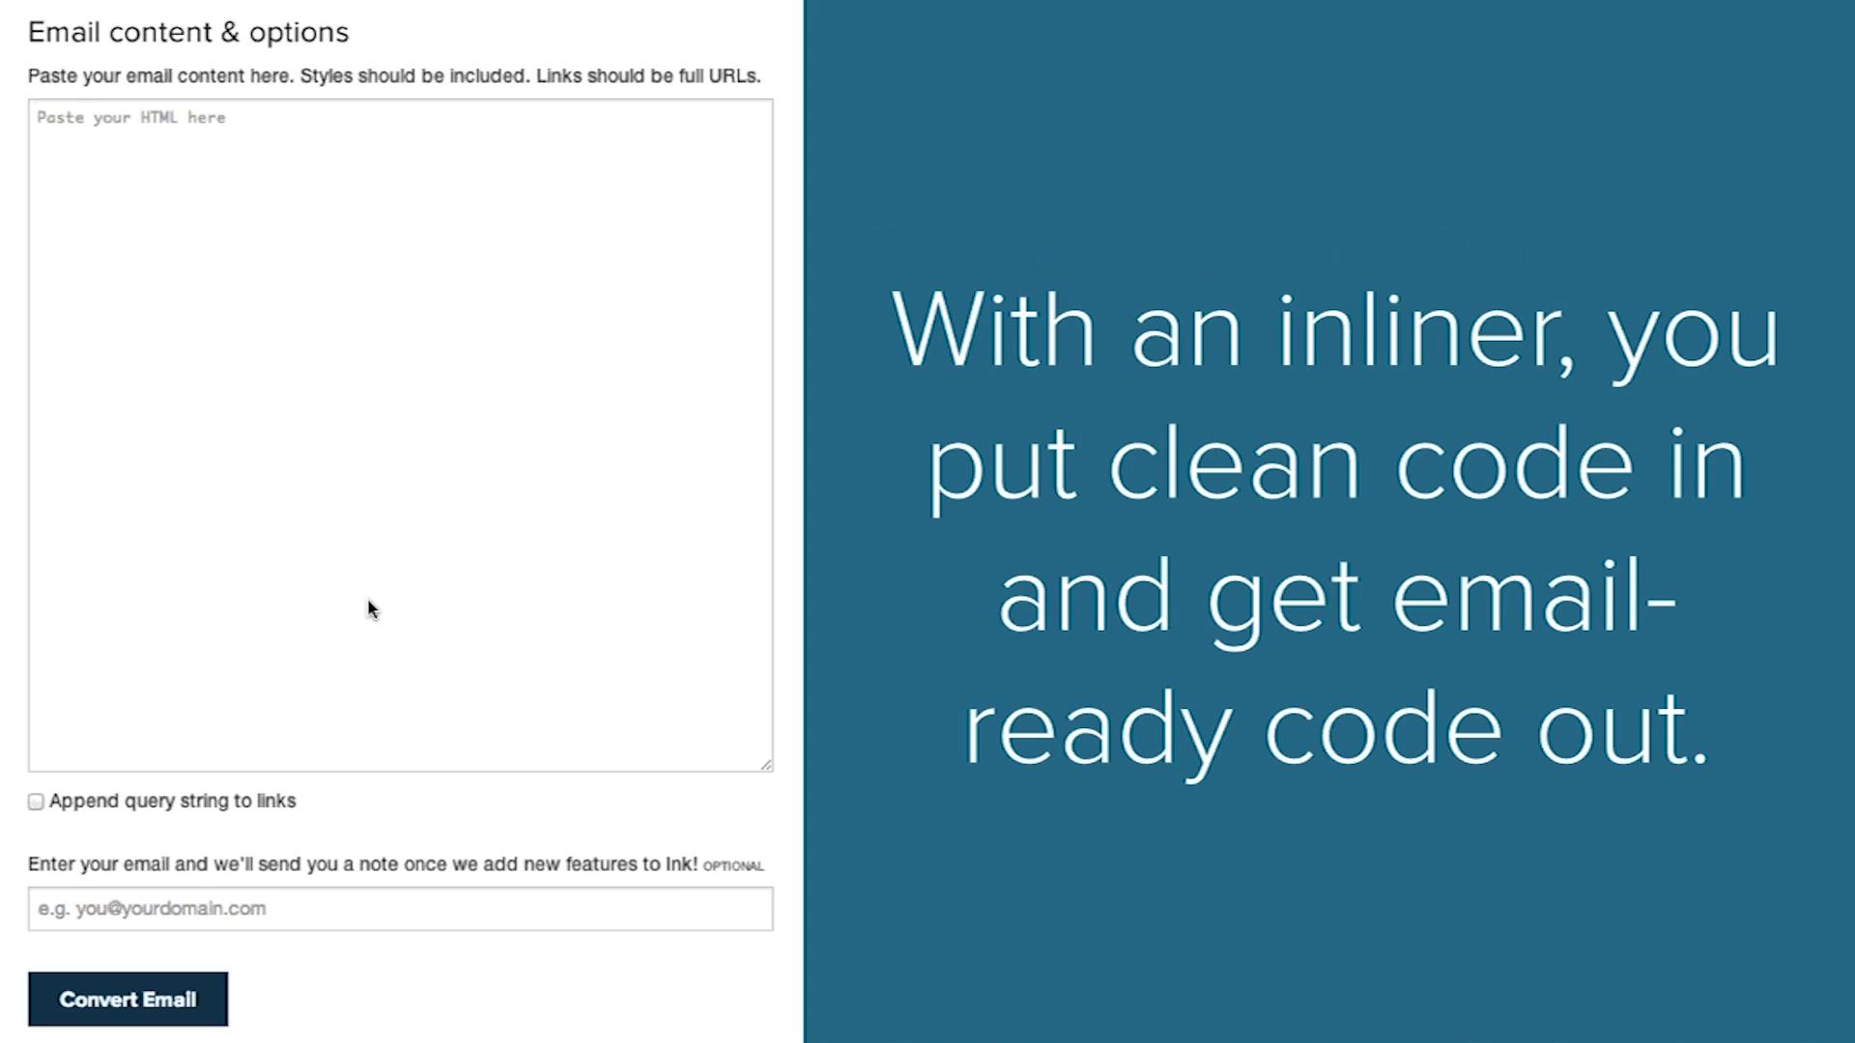
mouse_move(558, 319)
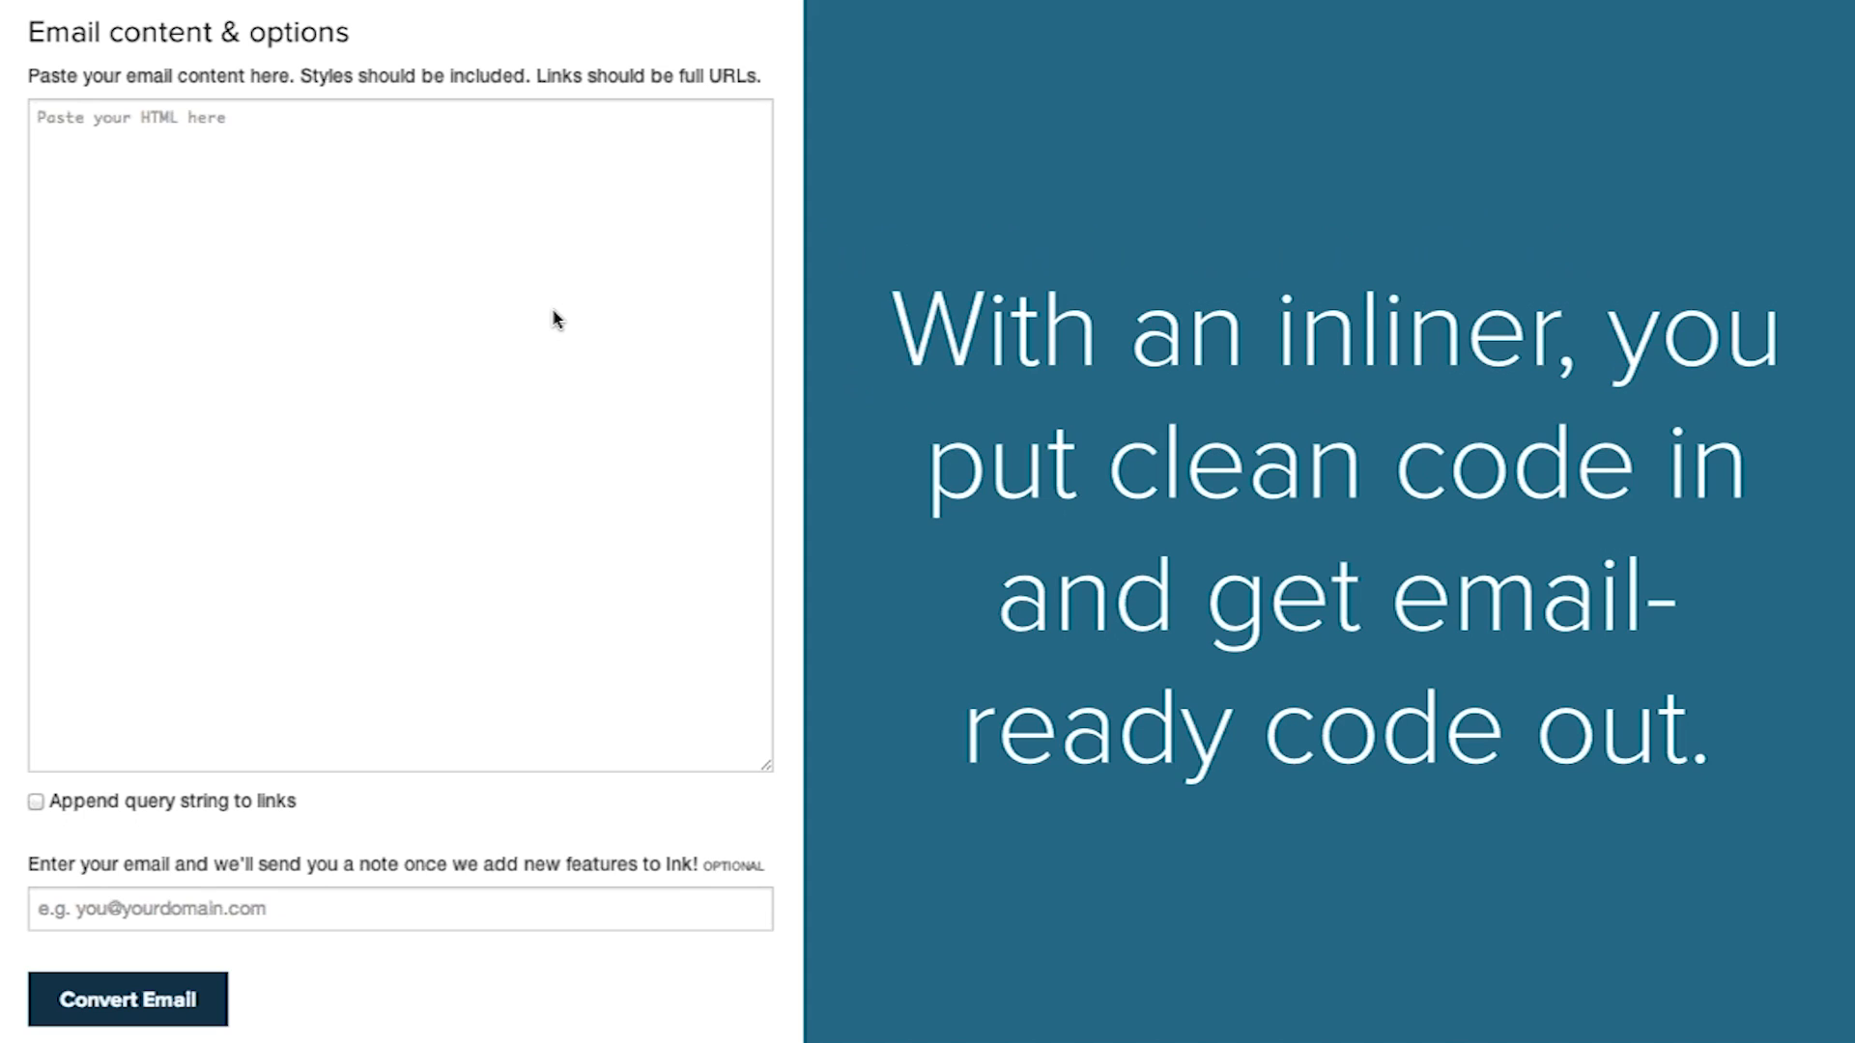
mouse_move(579, 580)
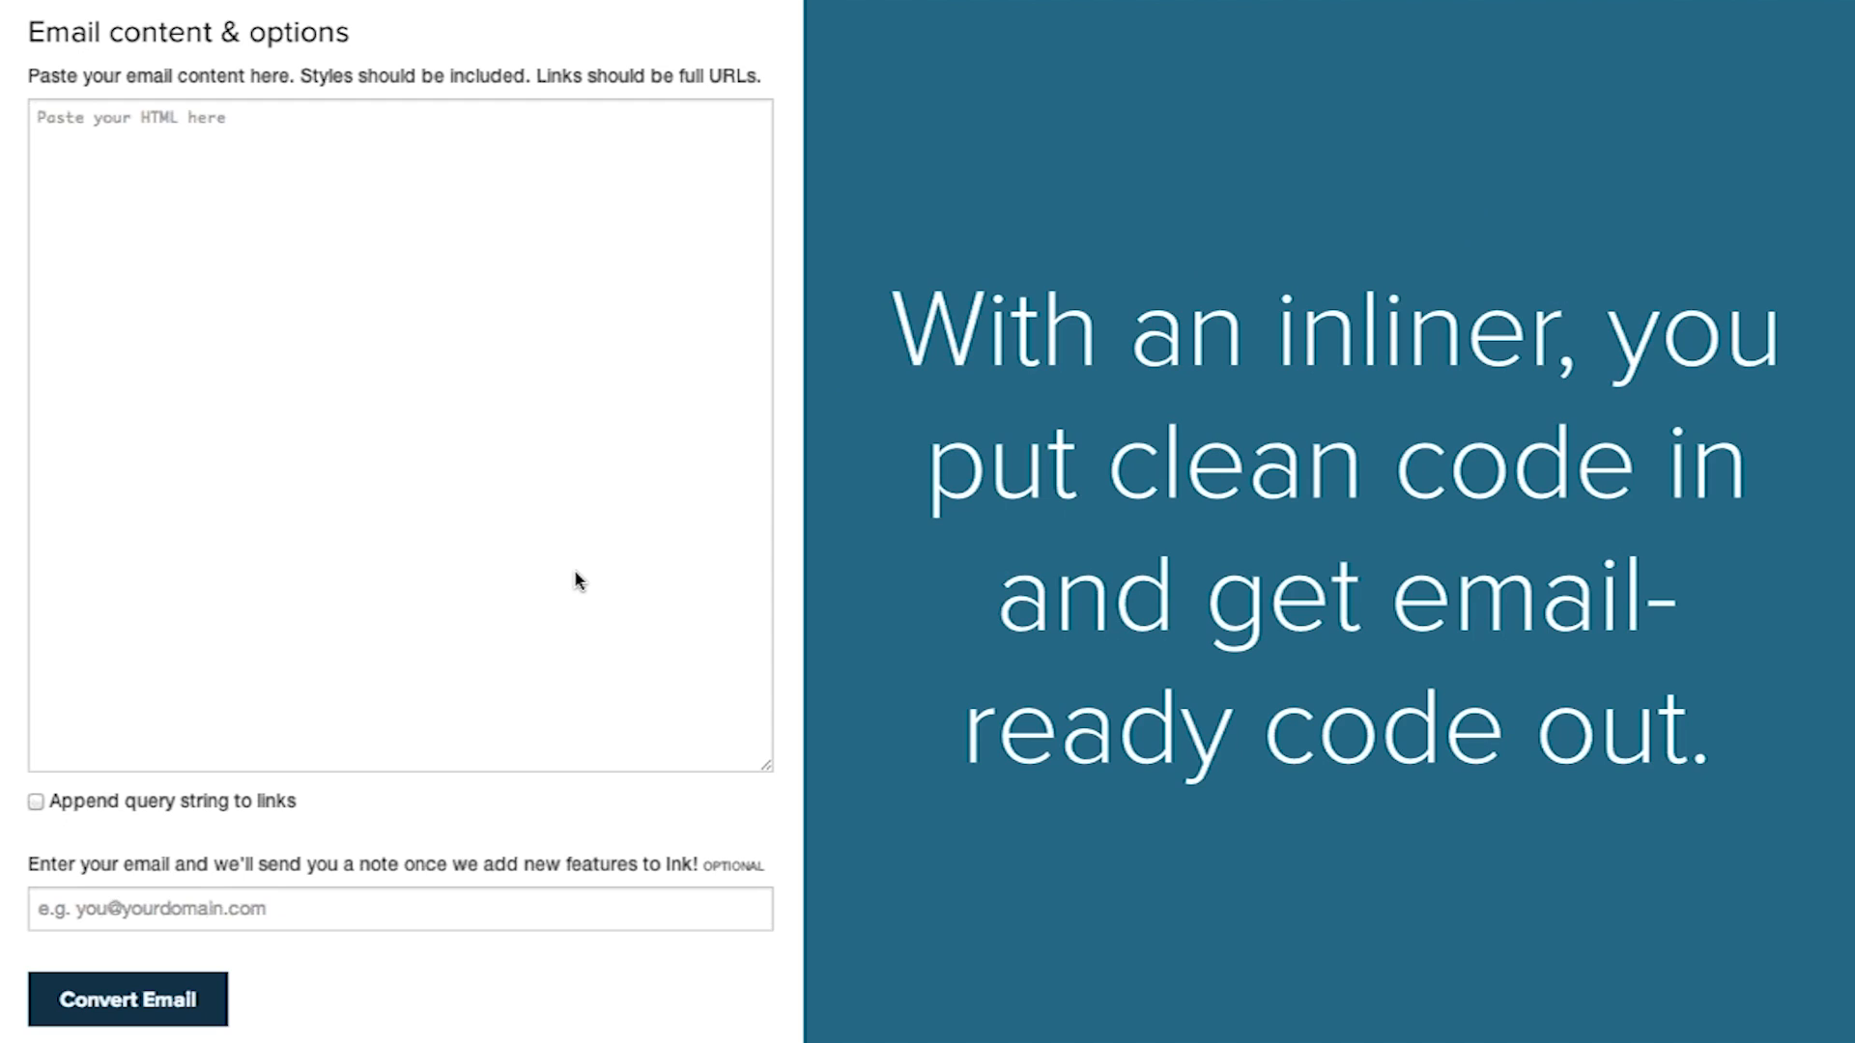